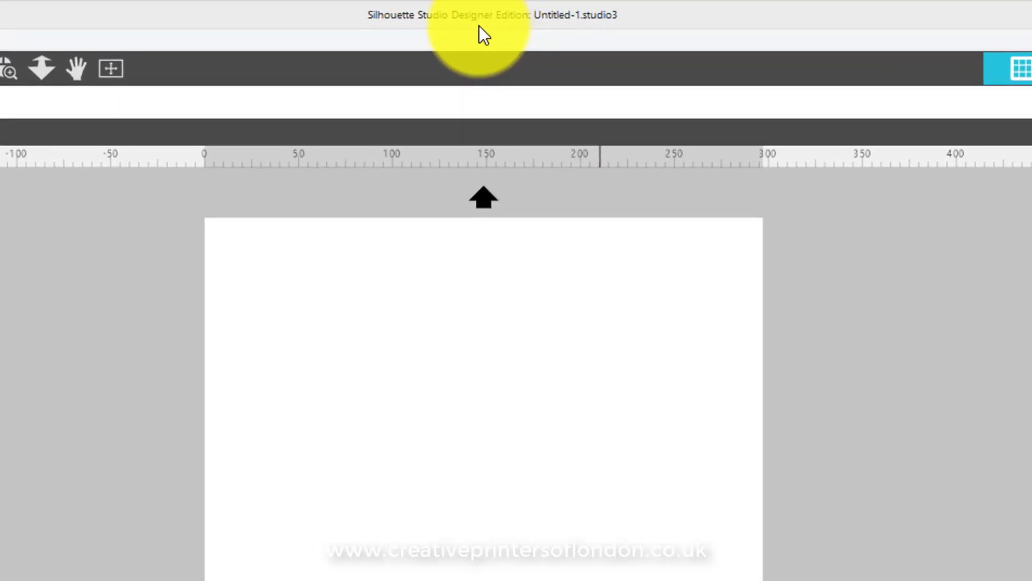
pyautogui.moveTo(523, 35)
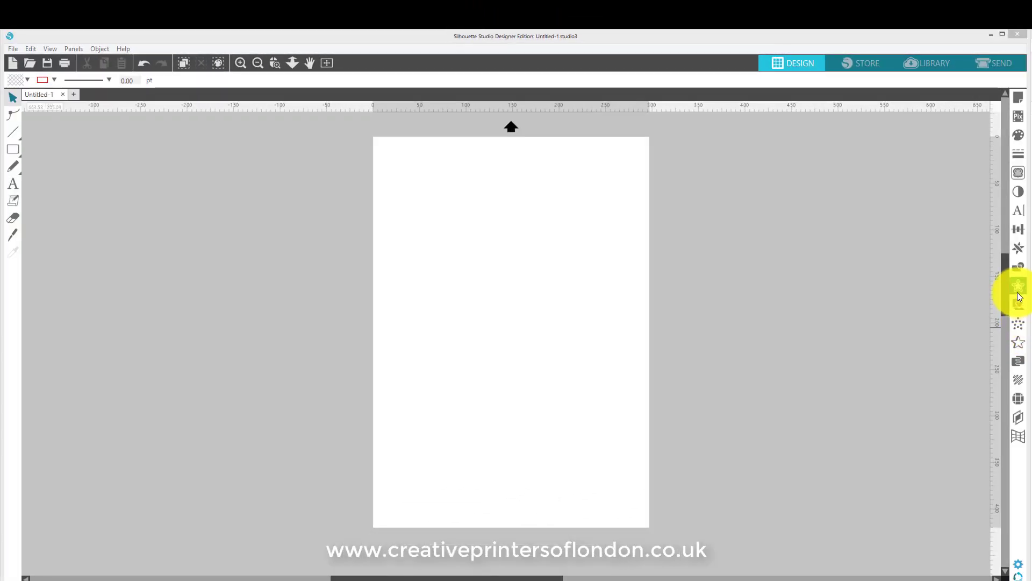
pyautogui.moveTo(1019, 424)
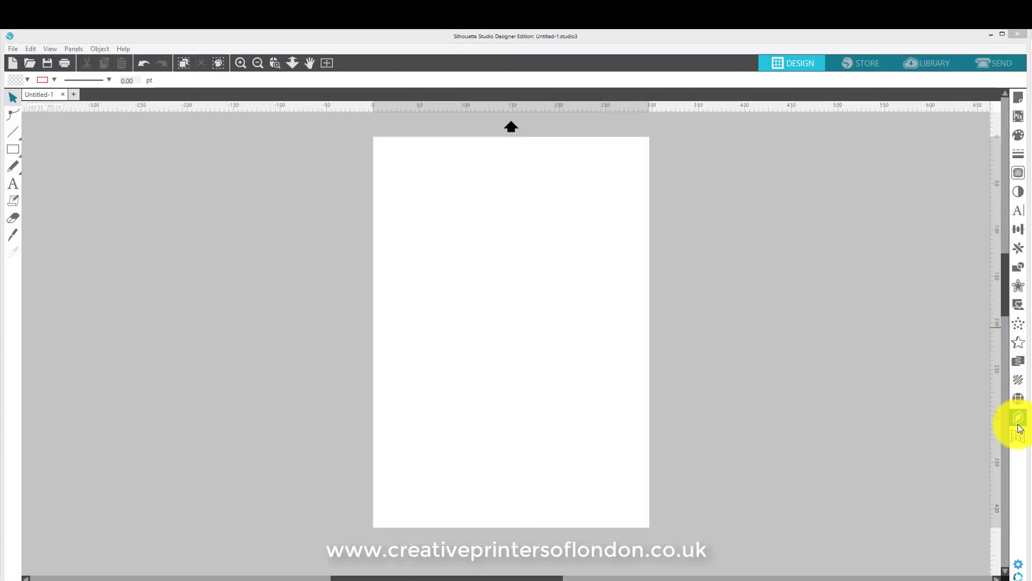
pyautogui.moveTo(706, 312)
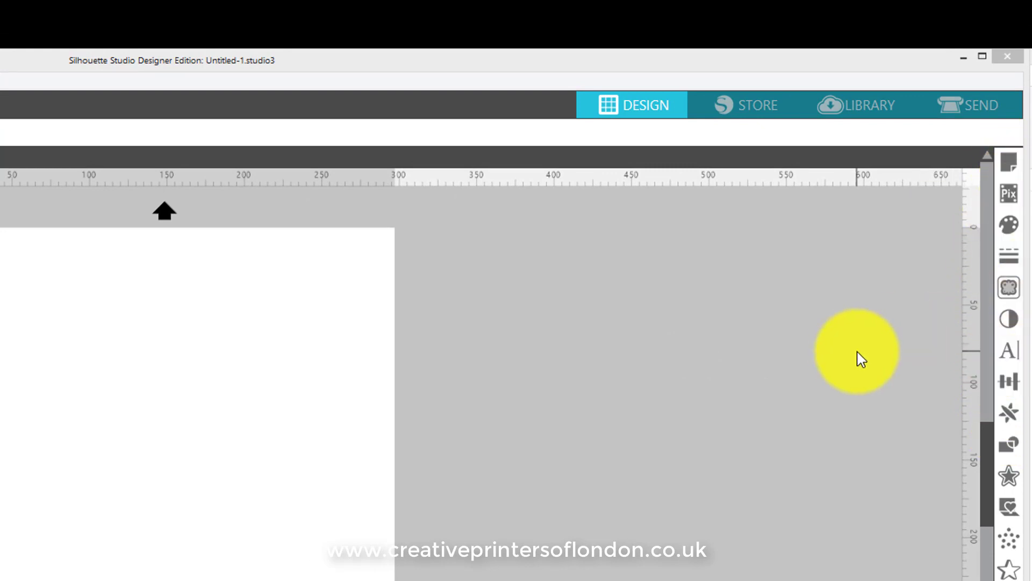
# Step: Keep the page at 297 × 420 mm portrait and set Cutting Mat to None
pyautogui.click(1010, 163)
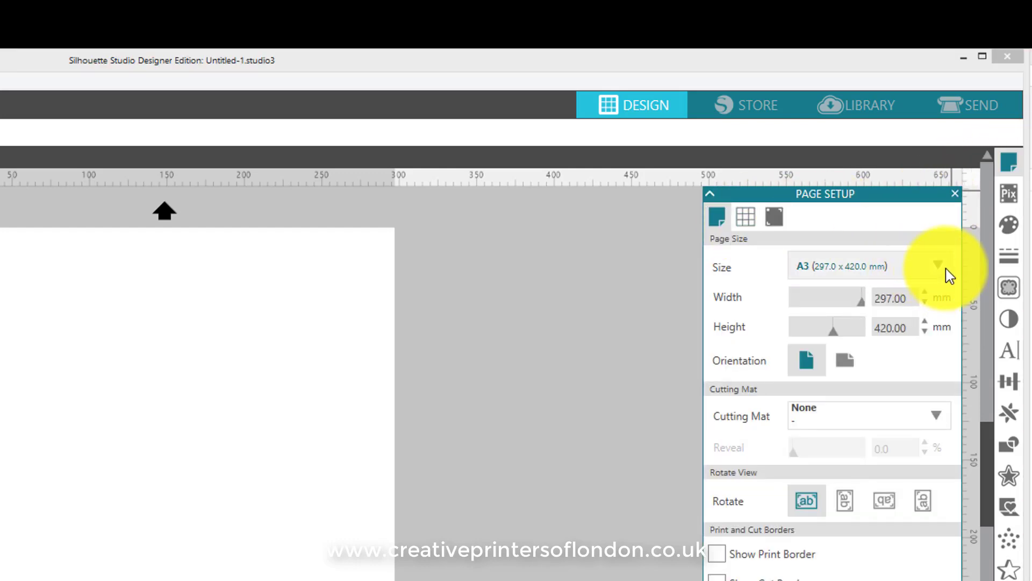
pyautogui.click(938, 267)
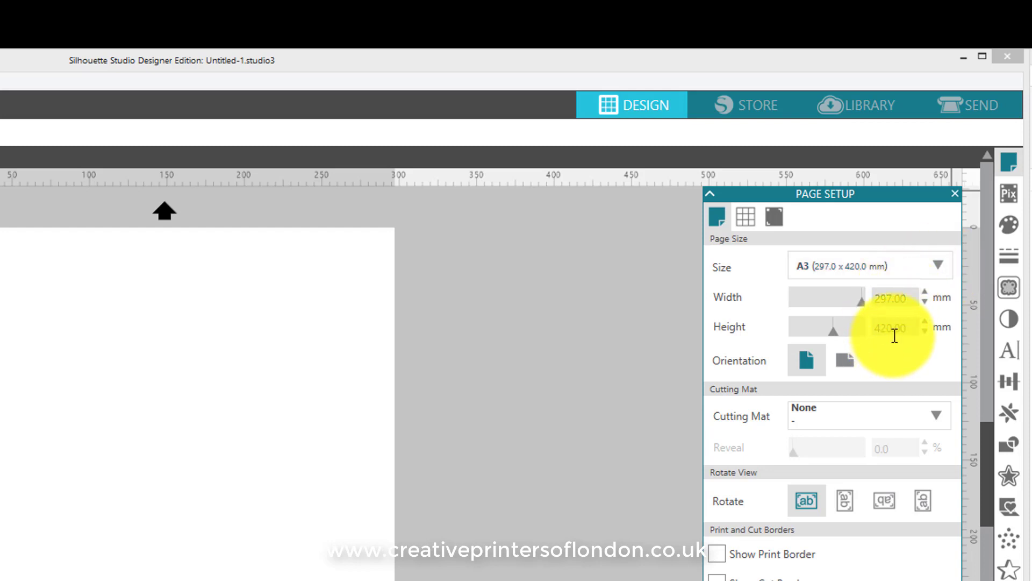
pyautogui.moveTo(893, 327)
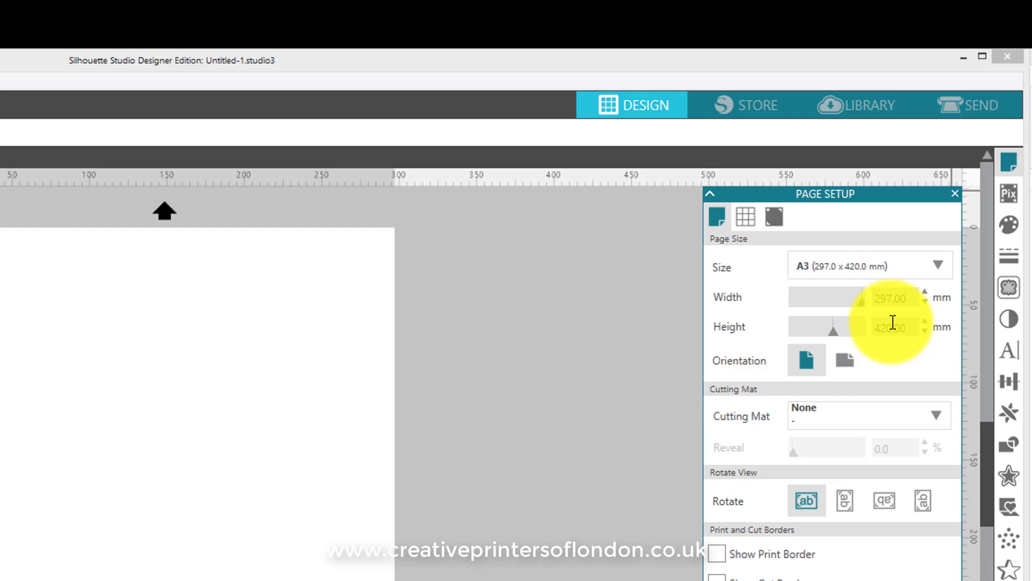
pyautogui.moveTo(893, 327)
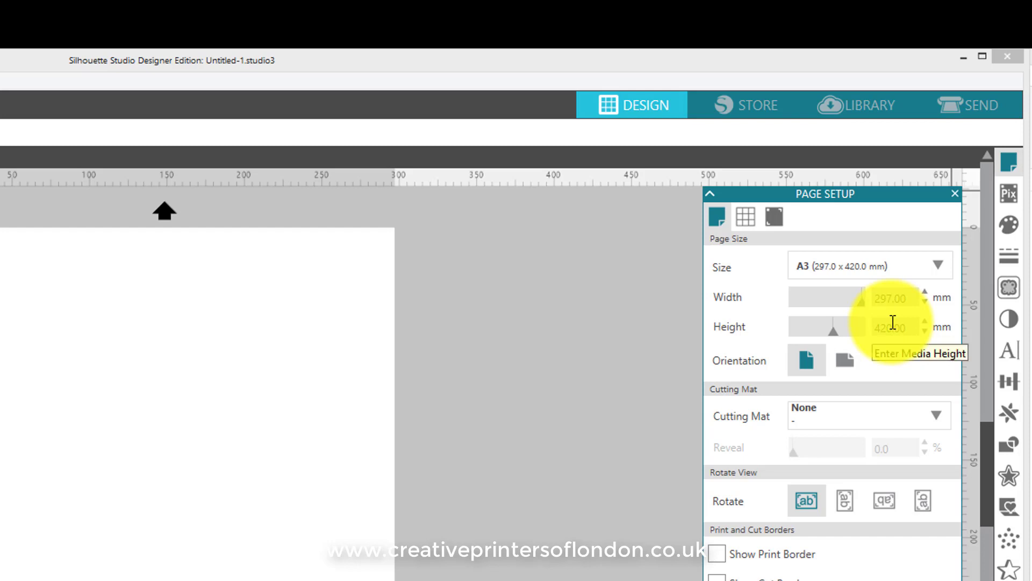
pyautogui.moveTo(741, 431)
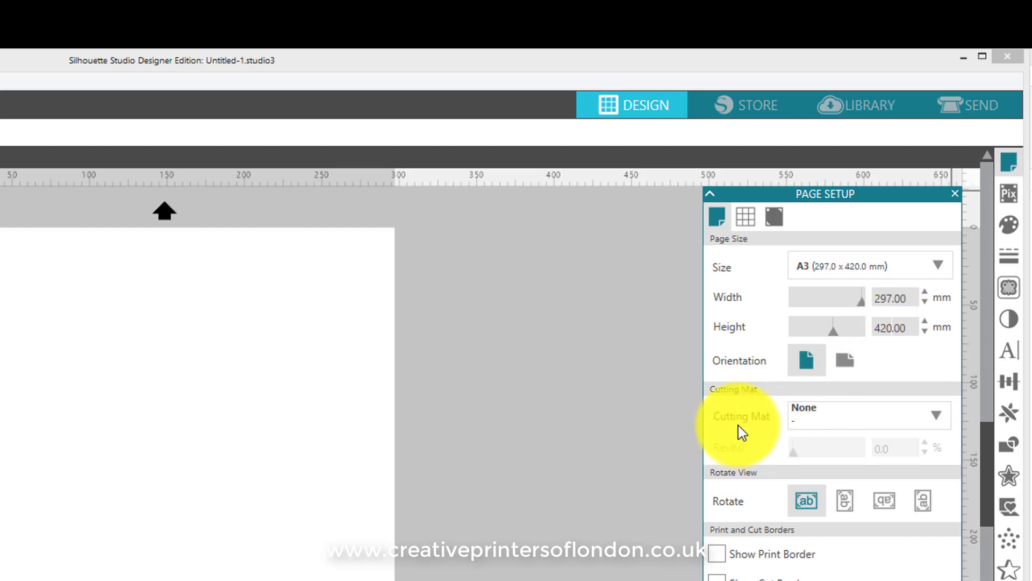
pyautogui.moveTo(742, 432)
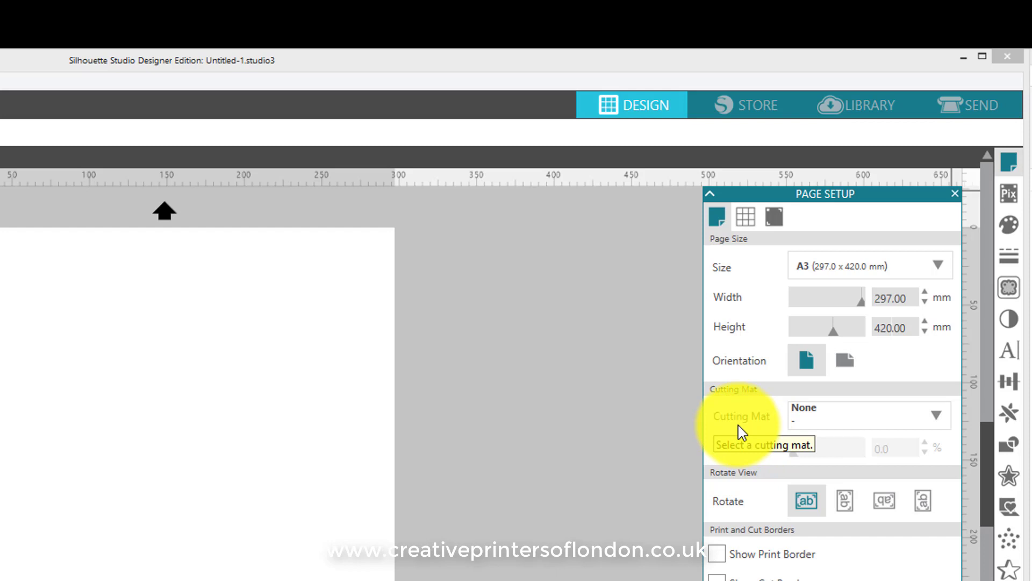
pyautogui.moveTo(832, 428)
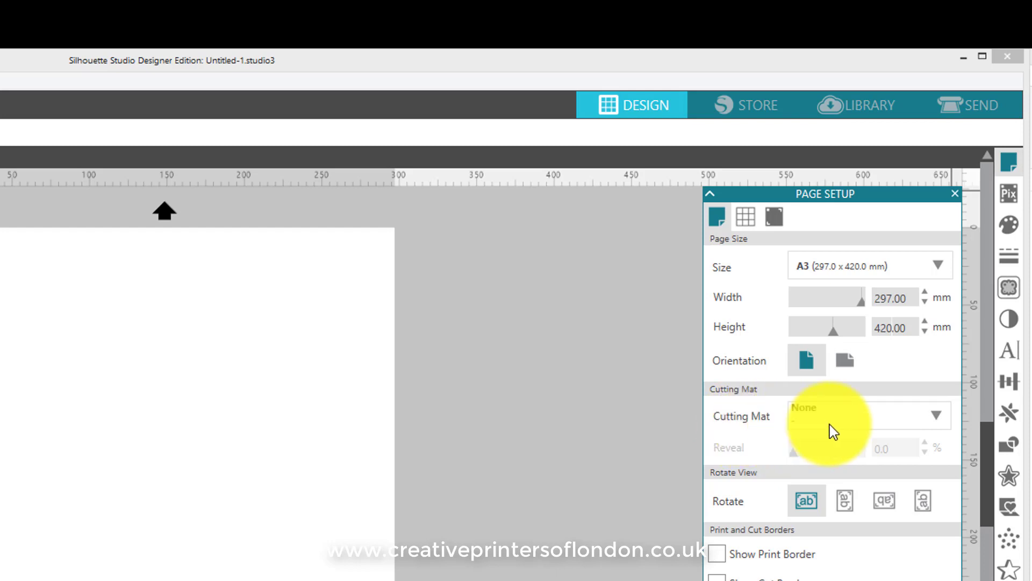
pyautogui.moveTo(820, 418)
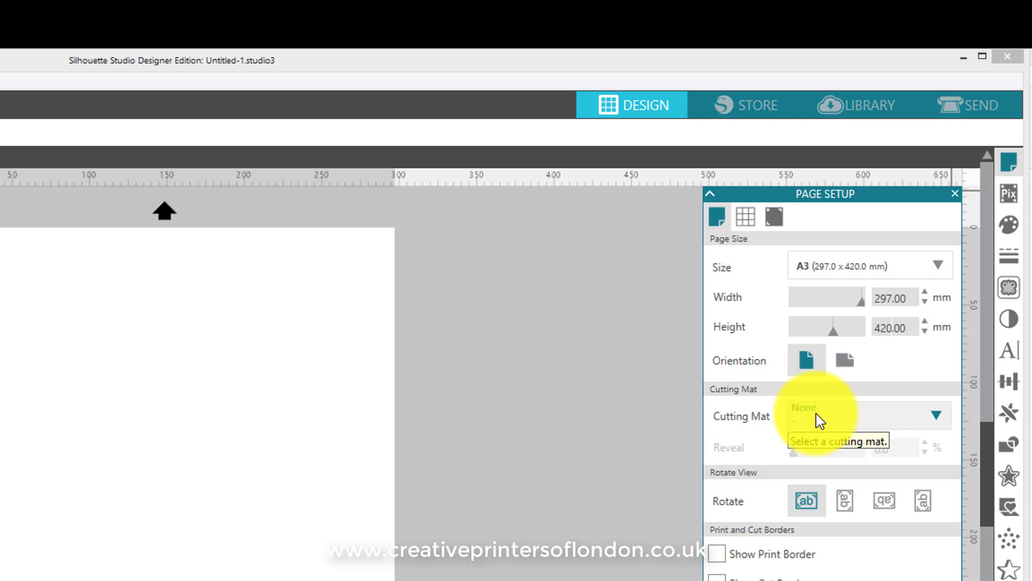
pyautogui.moveTo(893, 421)
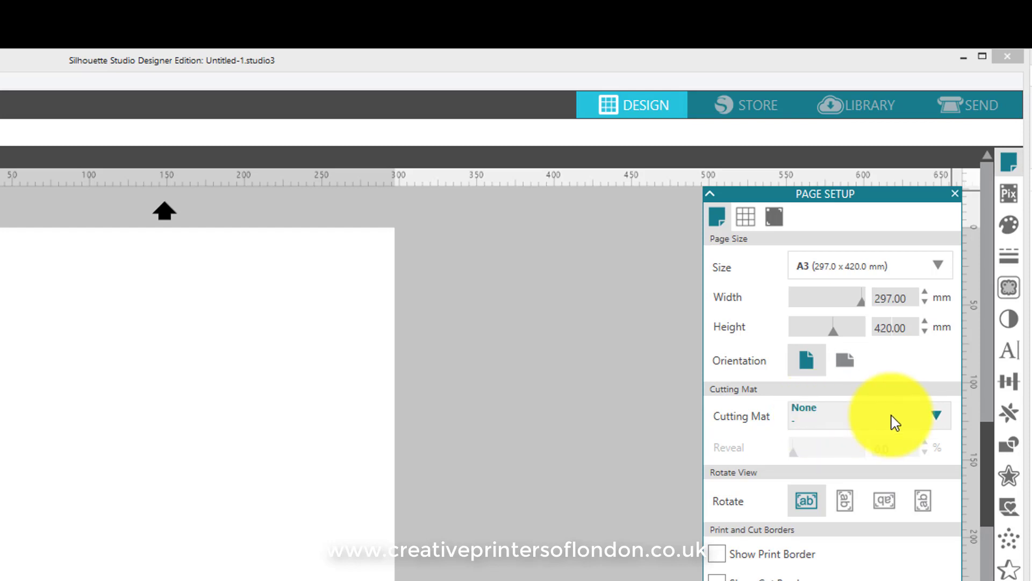
pyautogui.click(938, 415)
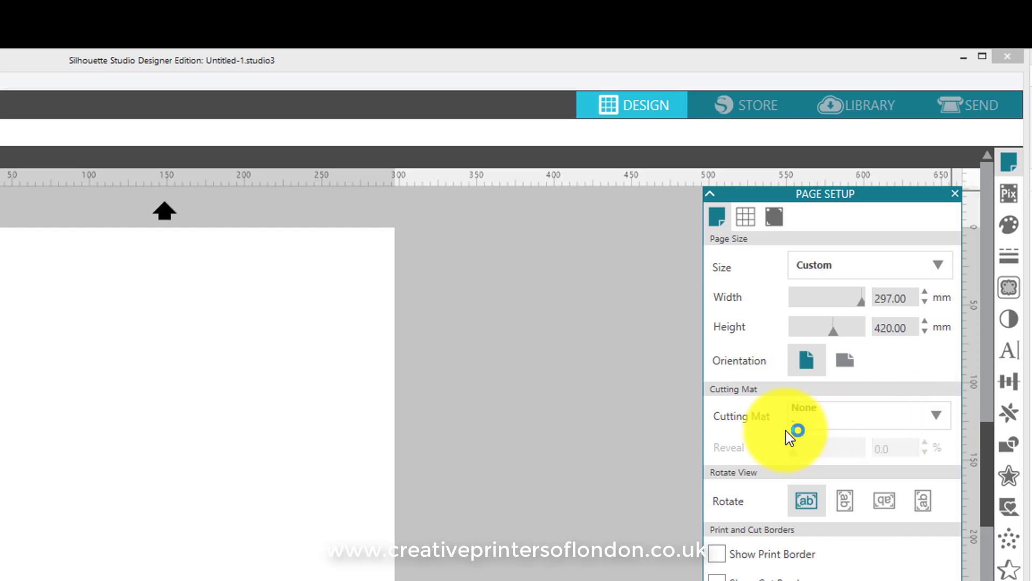
pyautogui.moveTo(797, 431)
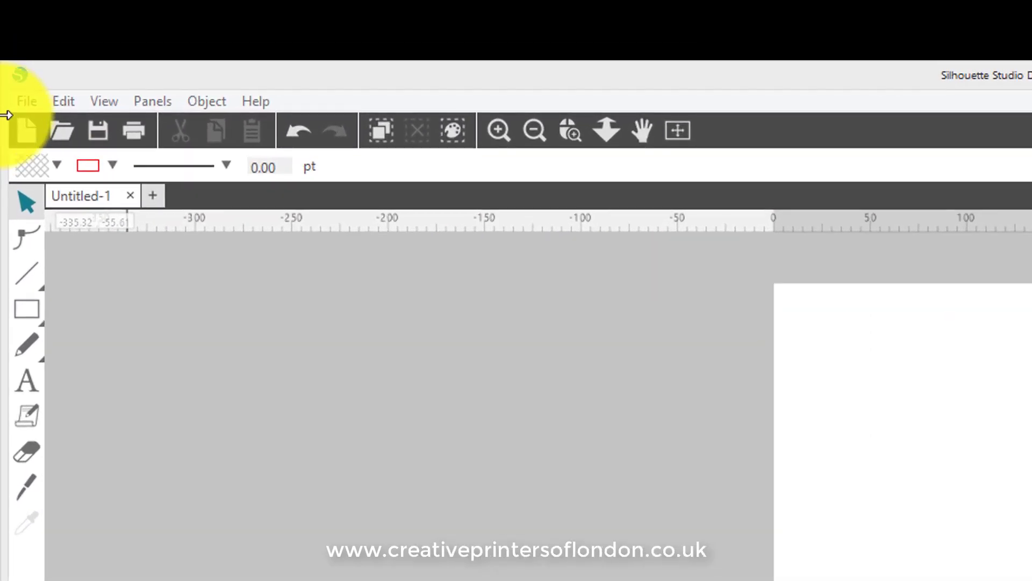
pyautogui.moveTo(30, 106)
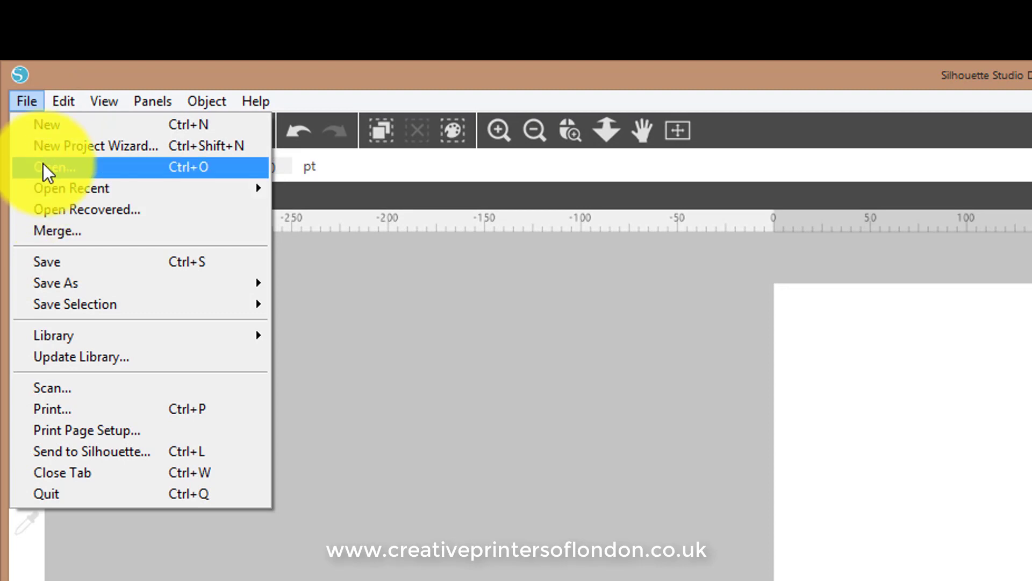
# Step: Place the turtle JPEG file onto the page and select it
pyautogui.click(54, 167)
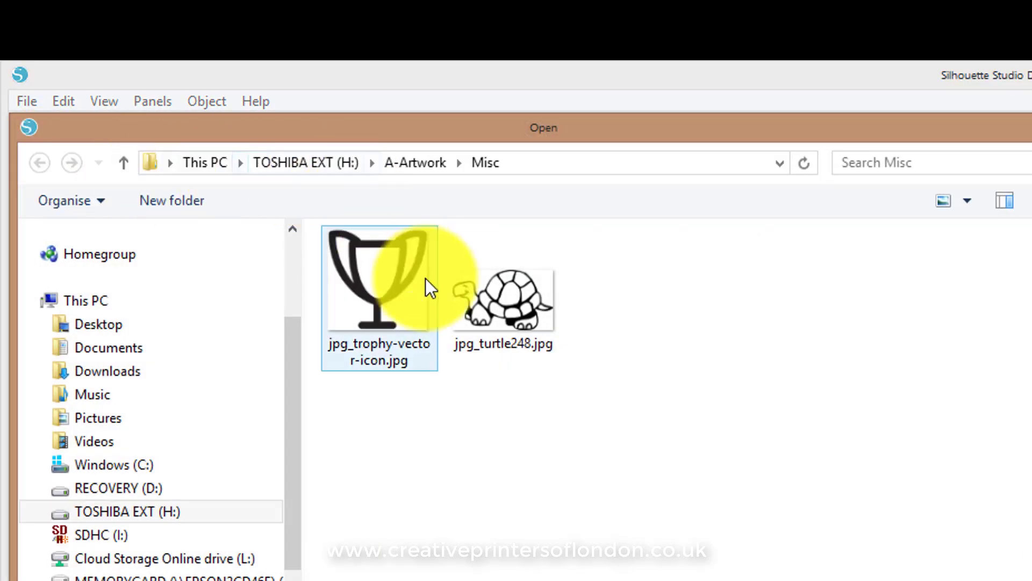
pyautogui.click(503, 300)
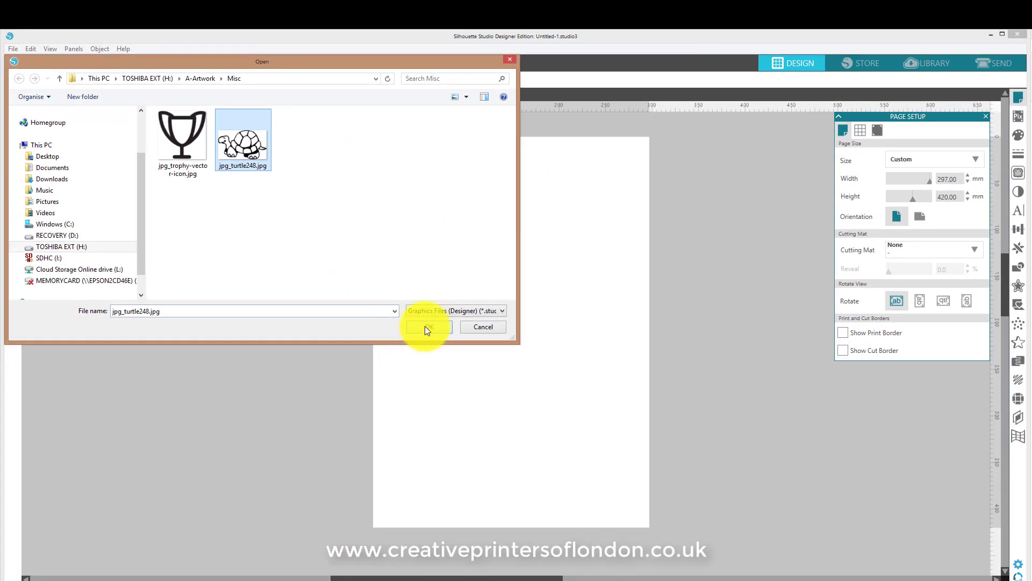
pyautogui.click(427, 327)
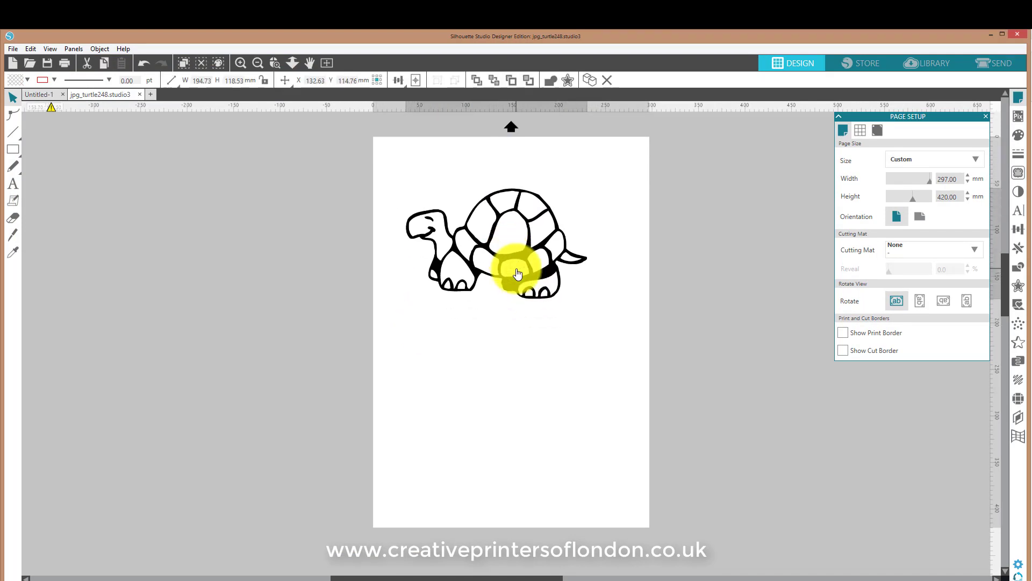
pyautogui.moveTo(539, 296)
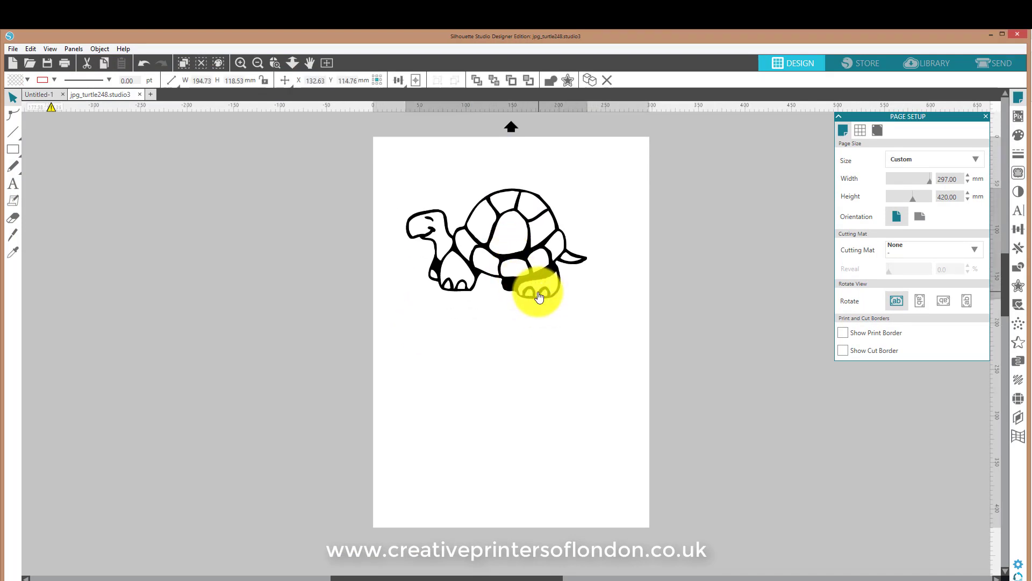
pyautogui.click(537, 297)
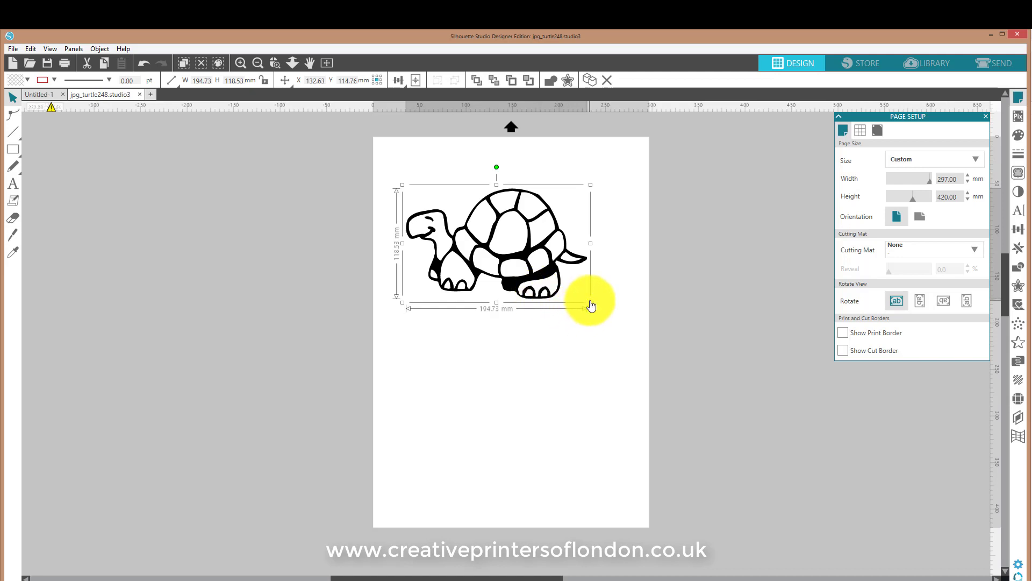
pyautogui.moveTo(590, 303)
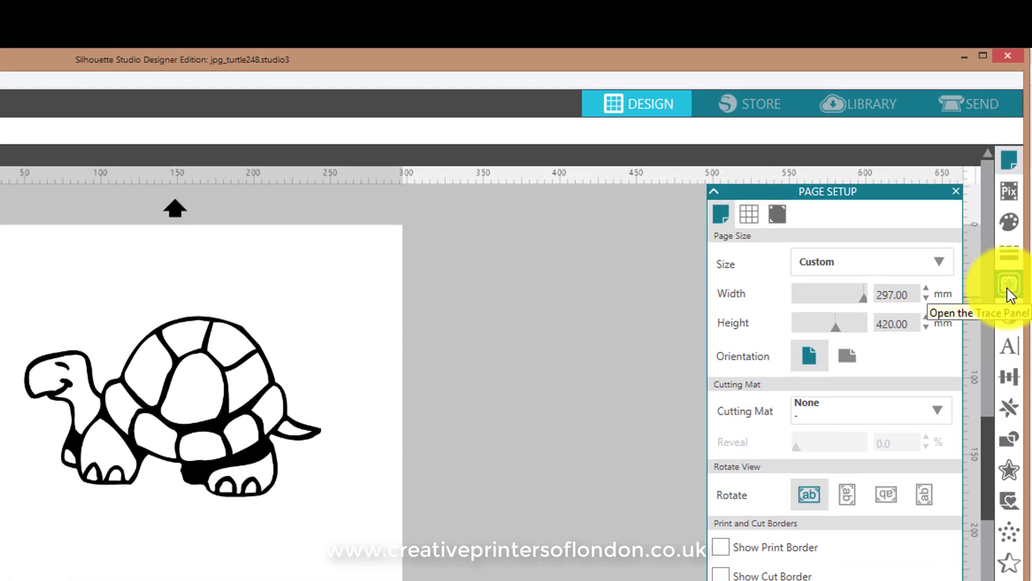
# Step: Trace the marked turtle area at 45% threshold into red cut lines
pyautogui.click(1010, 284)
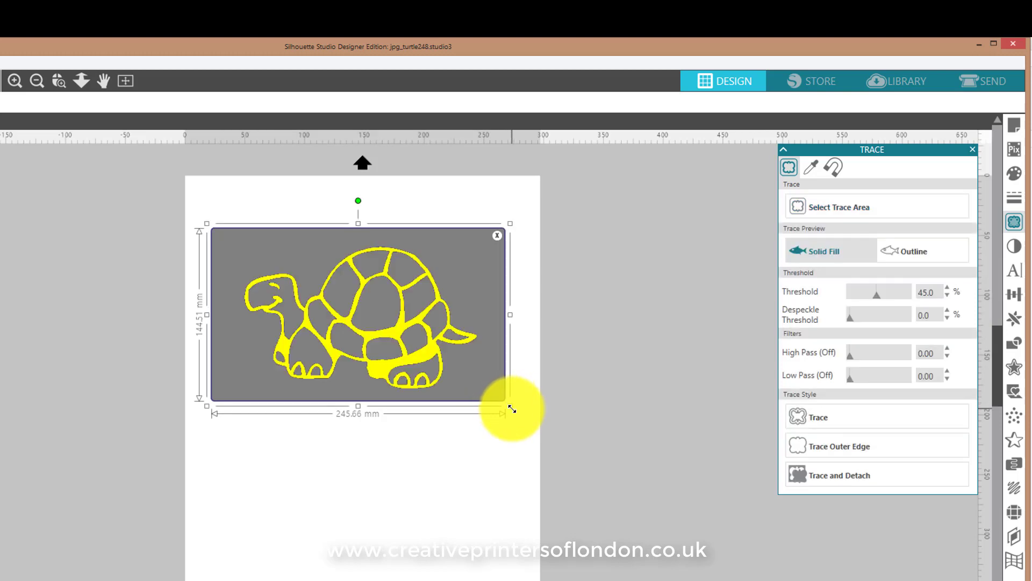
pyautogui.moveTo(803, 424)
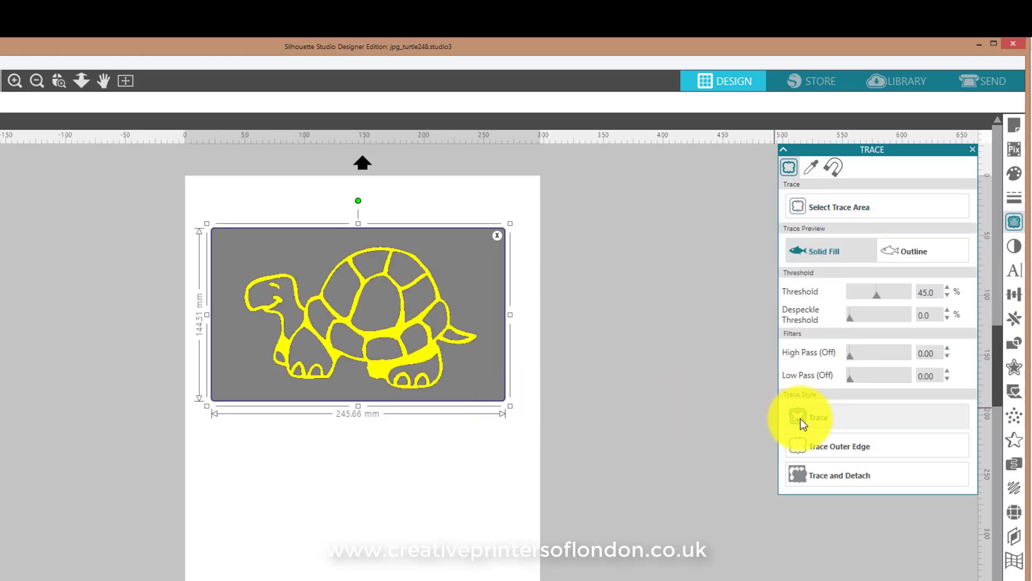
pyautogui.click(817, 417)
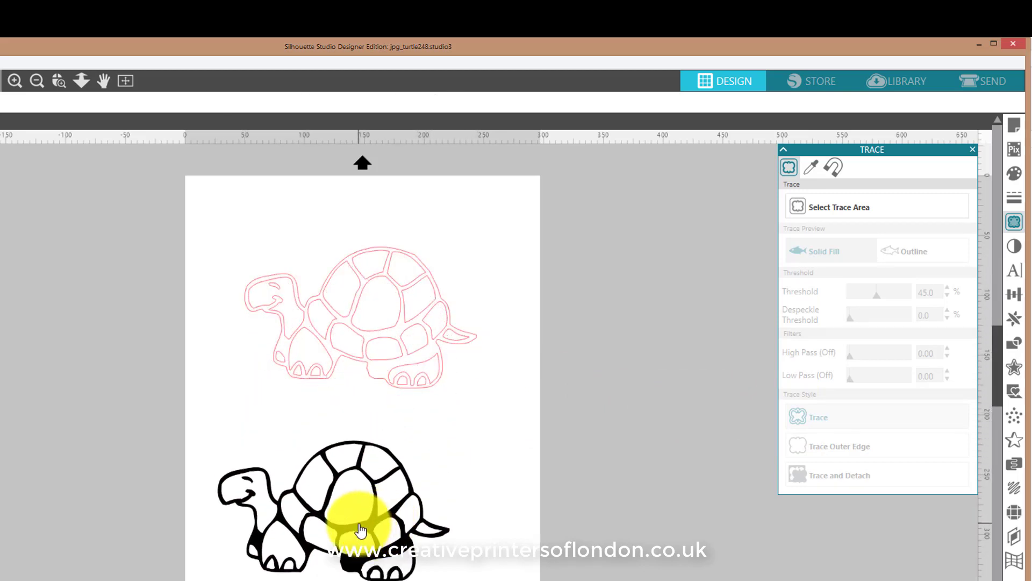
# Step: Select the original black turtle picture beneath the traced outline
pyautogui.click(361, 527)
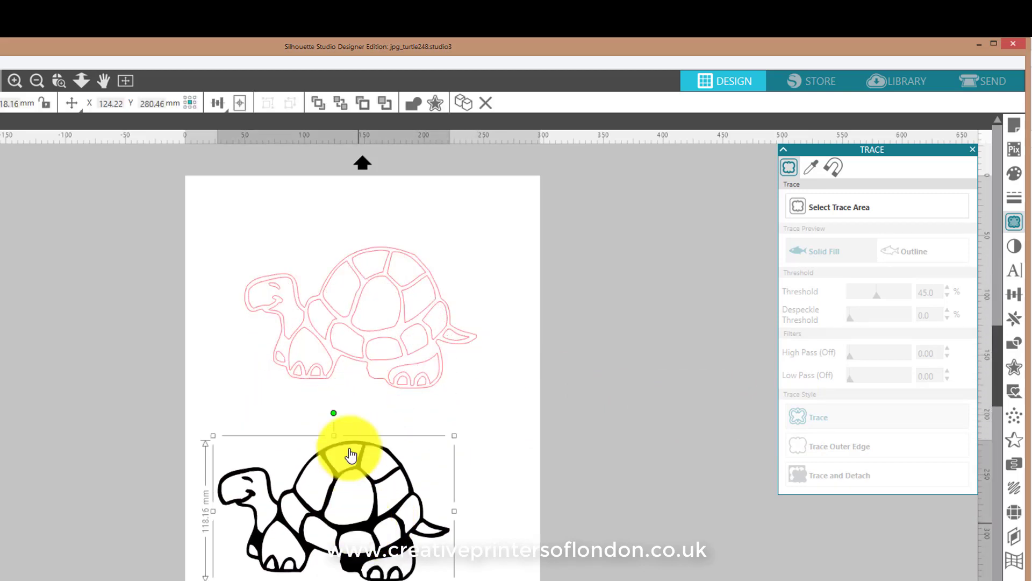
pyautogui.moveTo(337, 341)
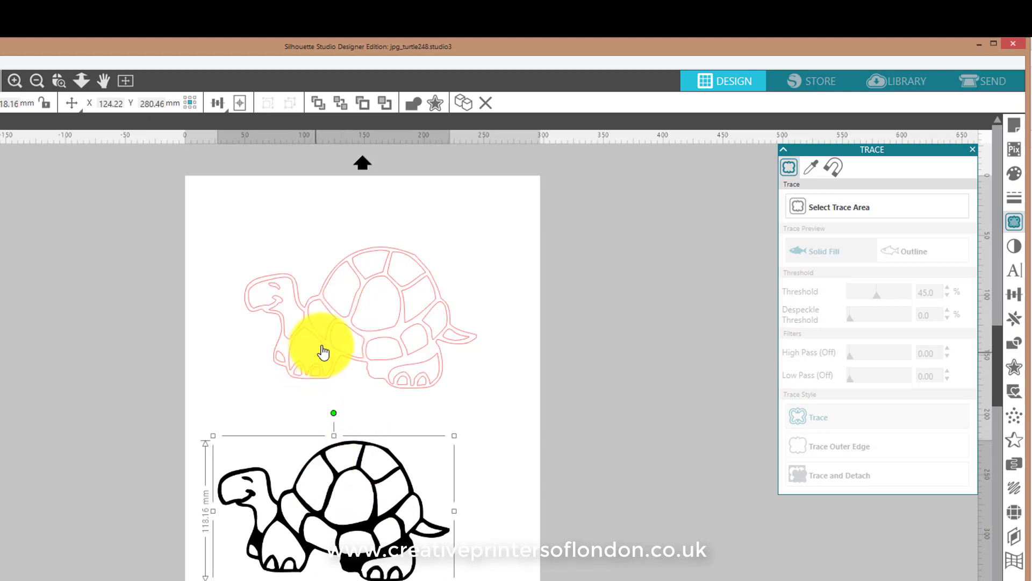
pyautogui.moveTo(337, 361)
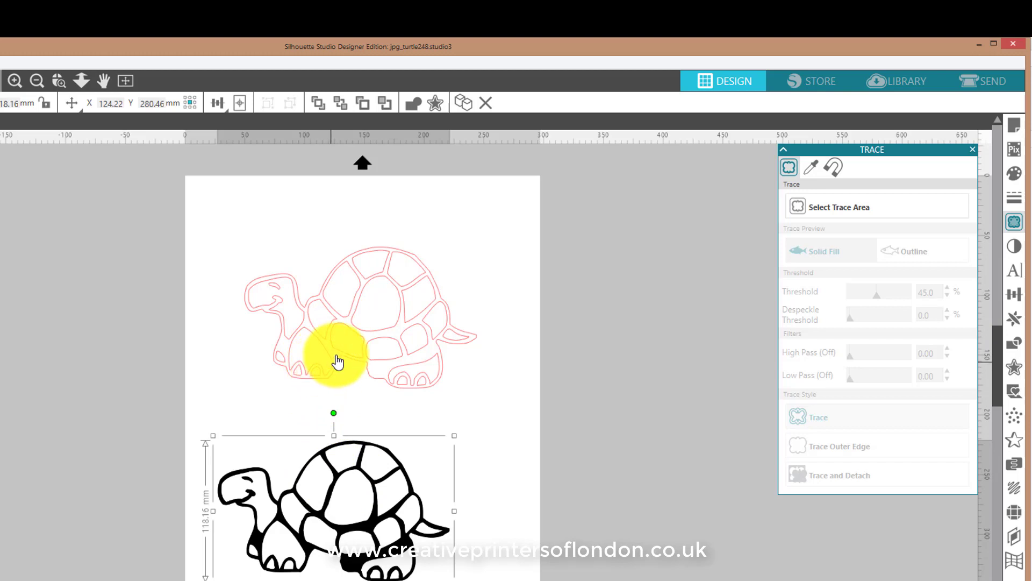
pyautogui.moveTo(333, 474)
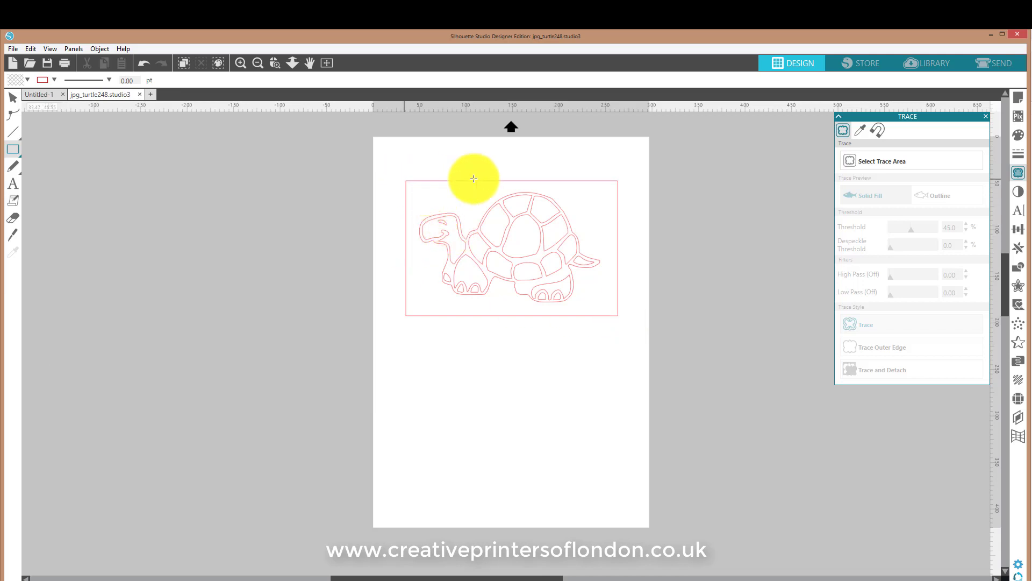
pyautogui.moveTo(584, 276)
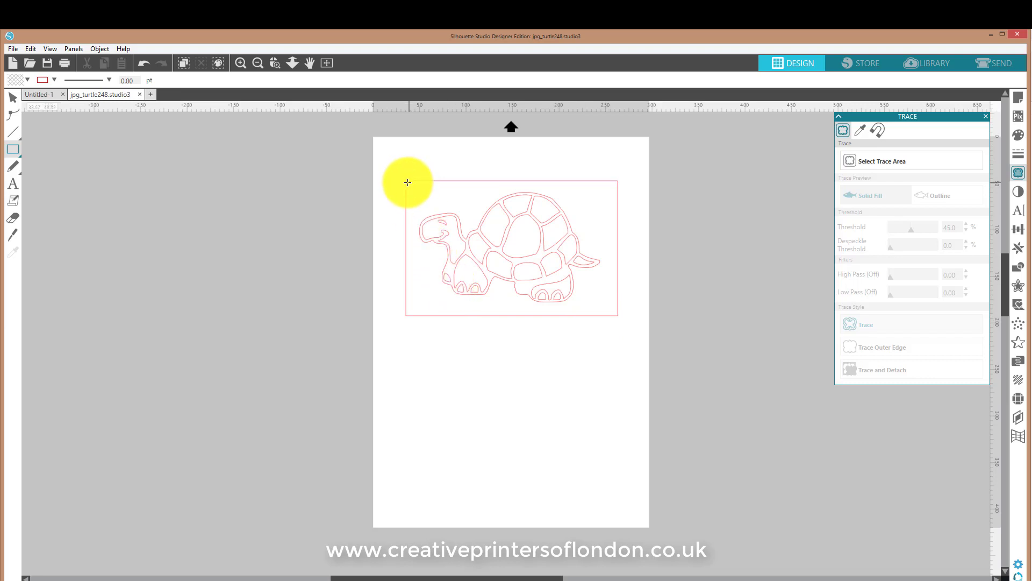
pyautogui.moveTo(610, 306)
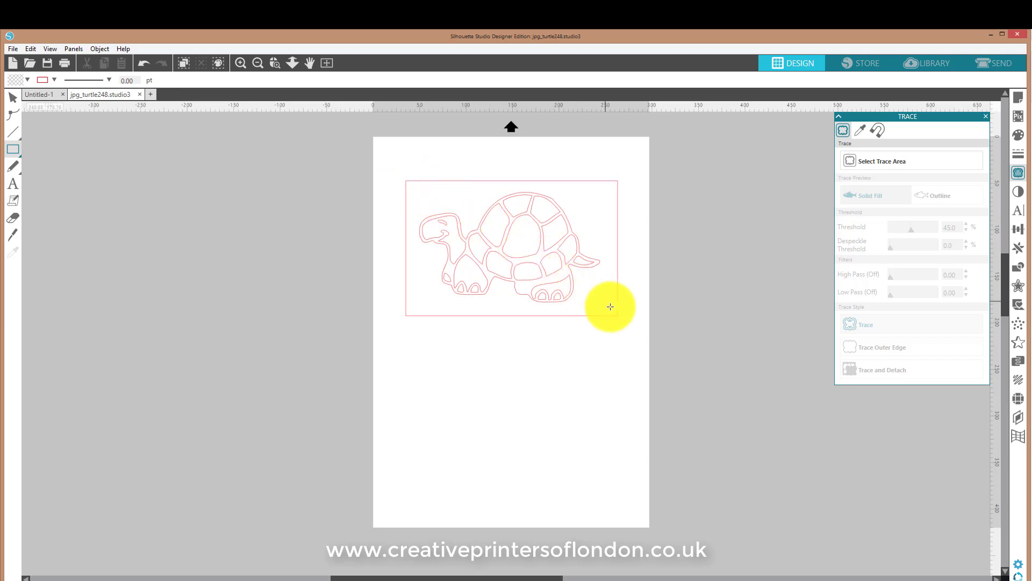
pyautogui.moveTo(626, 356)
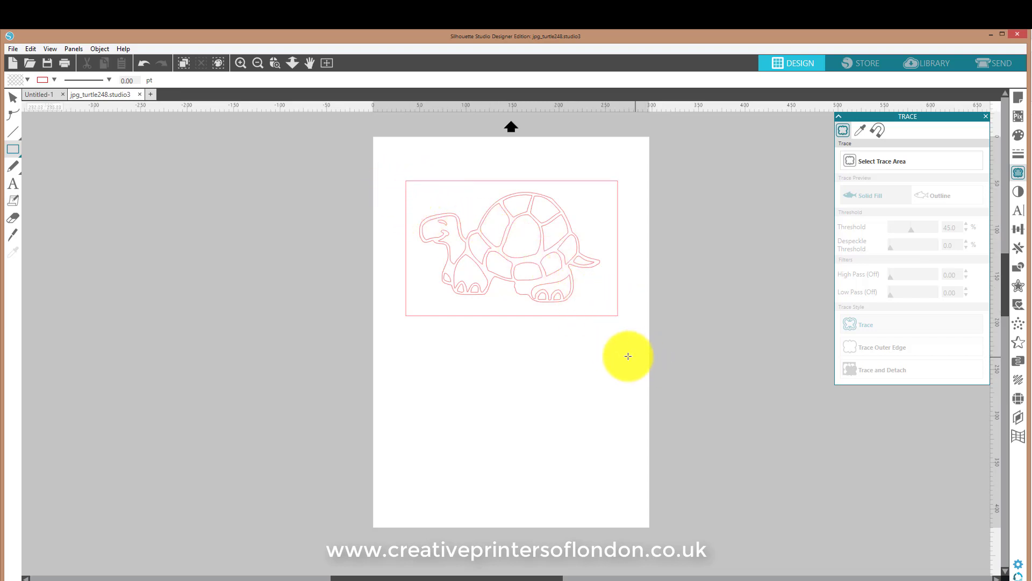
pyautogui.moveTo(500, 228)
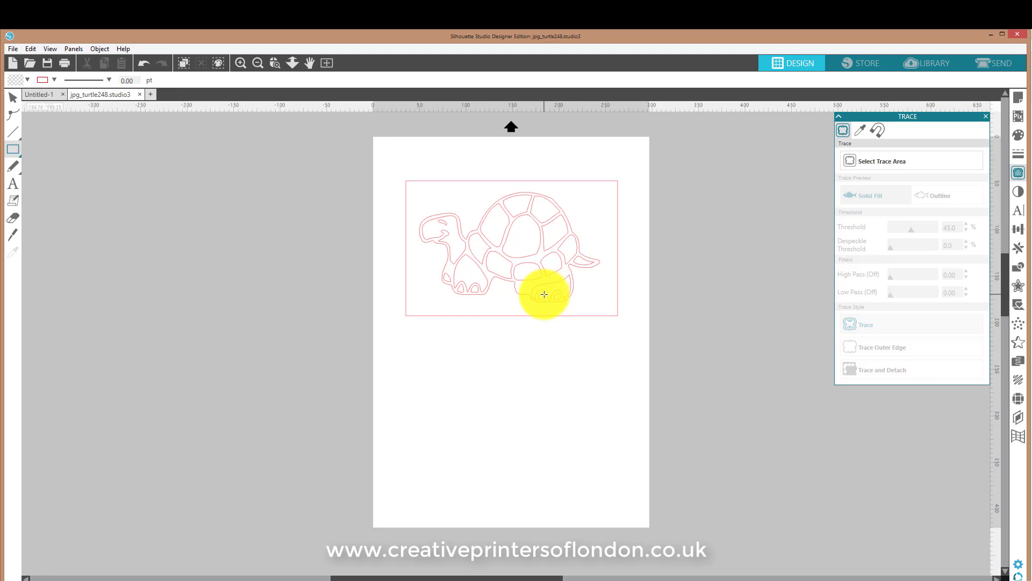
pyautogui.moveTo(530, 329)
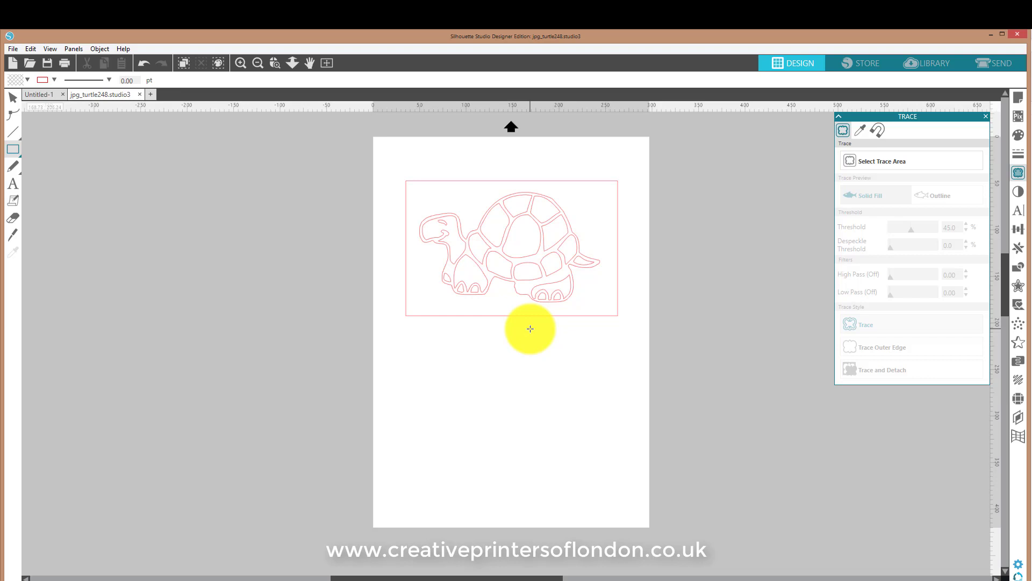
pyautogui.moveTo(490, 256)
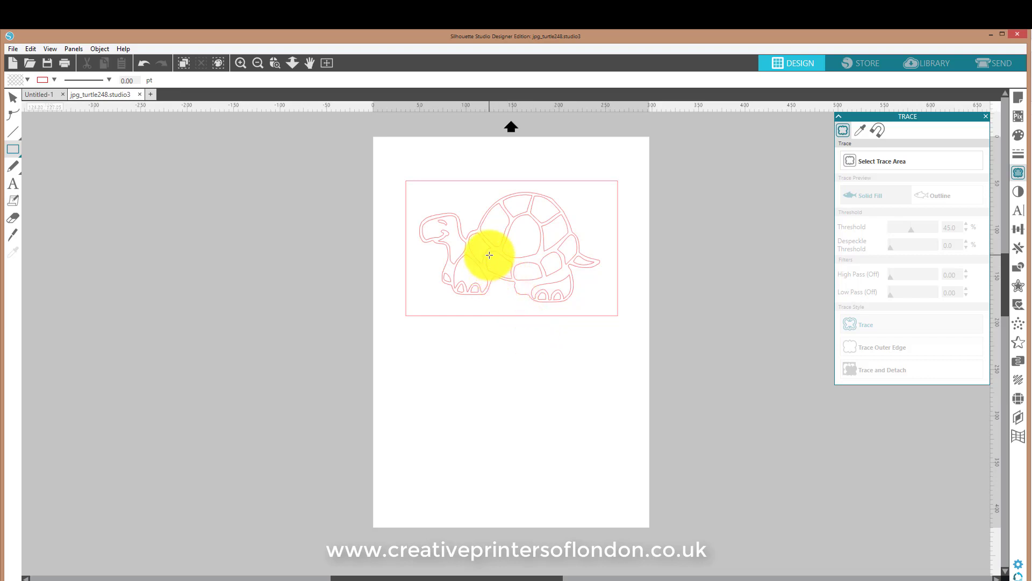
pyautogui.moveTo(498, 250)
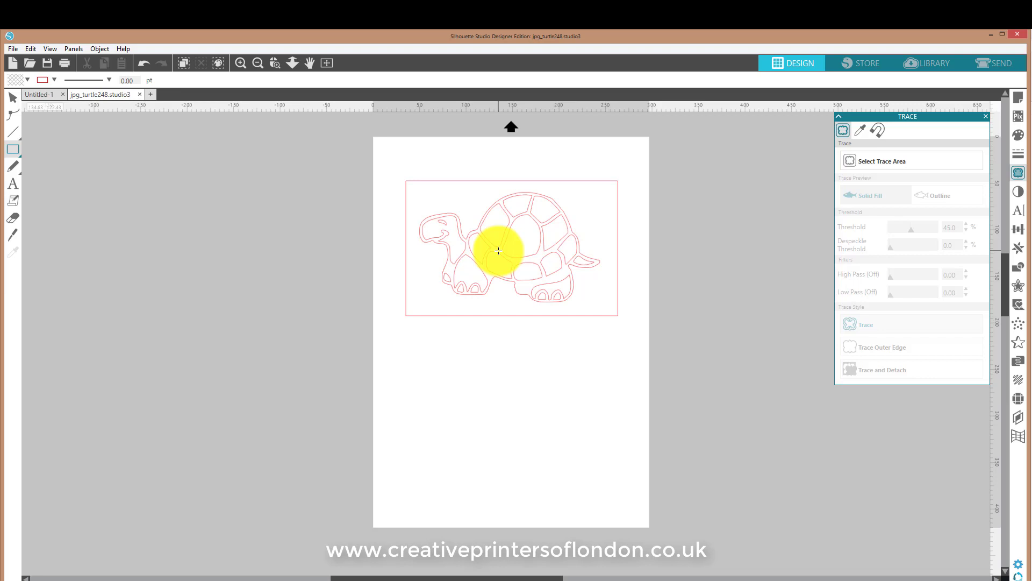
pyautogui.moveTo(514, 342)
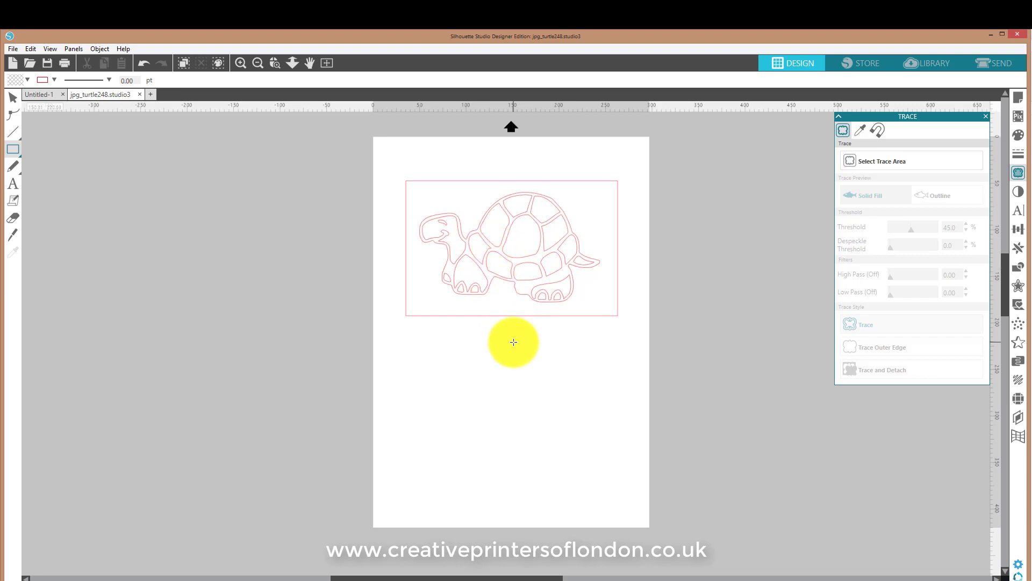